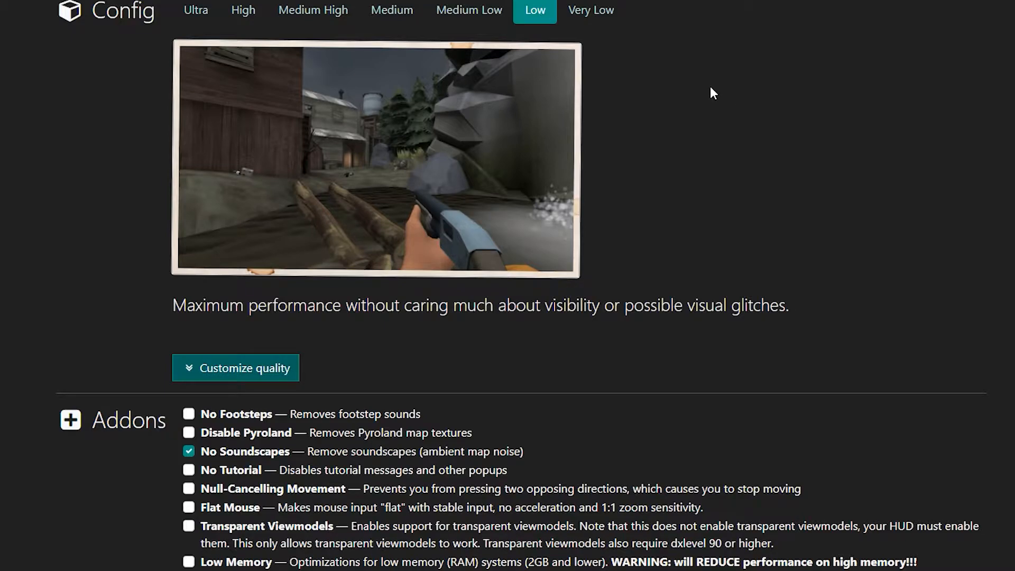
{"action": "mouse_move", "coordinate": [703, 95]}
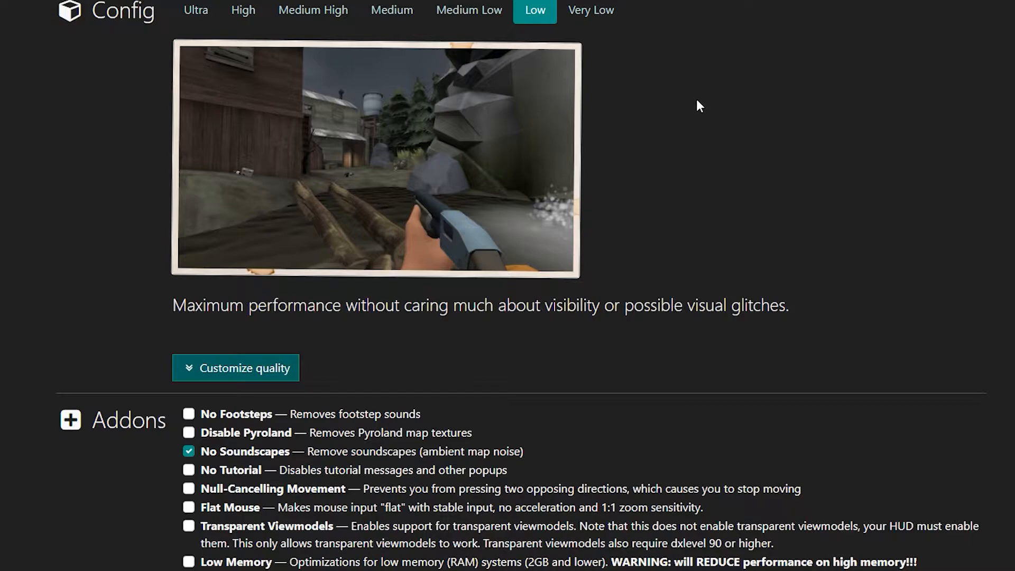
{"action": "mouse_move", "coordinate": [268, 235]}
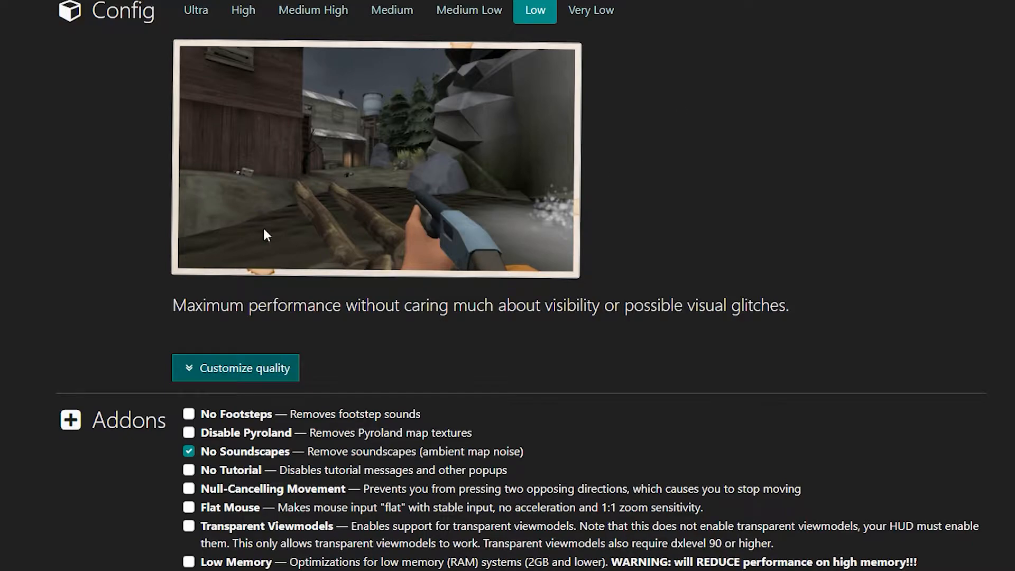
Start downloading mastercomfig's Low preset and selected addon VPKs from the Download section.
{"action": "scroll", "scroll_direction": "down", "scroll_amount": 3}
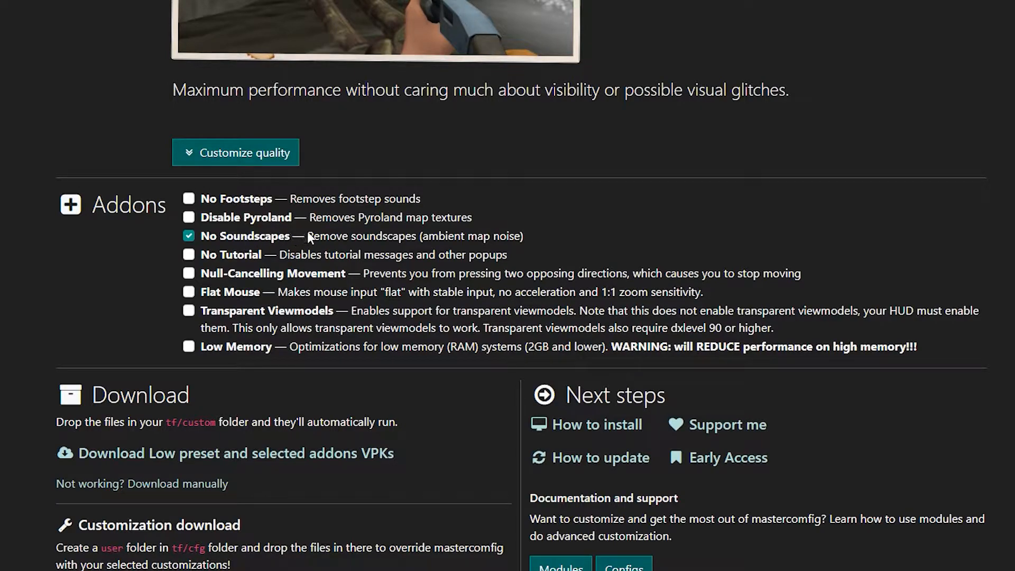
{"action": "mouse_move", "coordinate": [375, 241]}
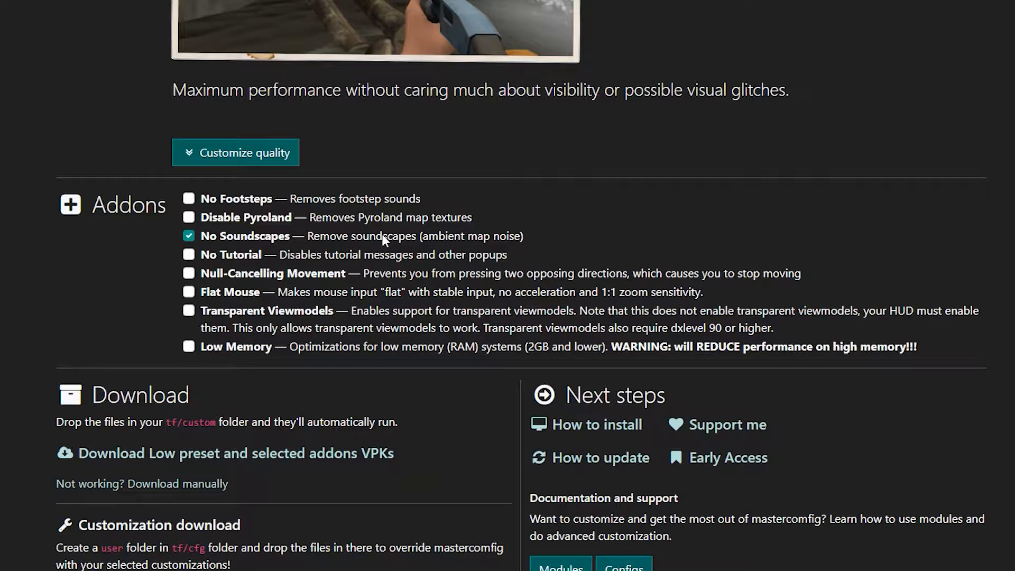
{"action": "mouse_move", "coordinate": [238, 260]}
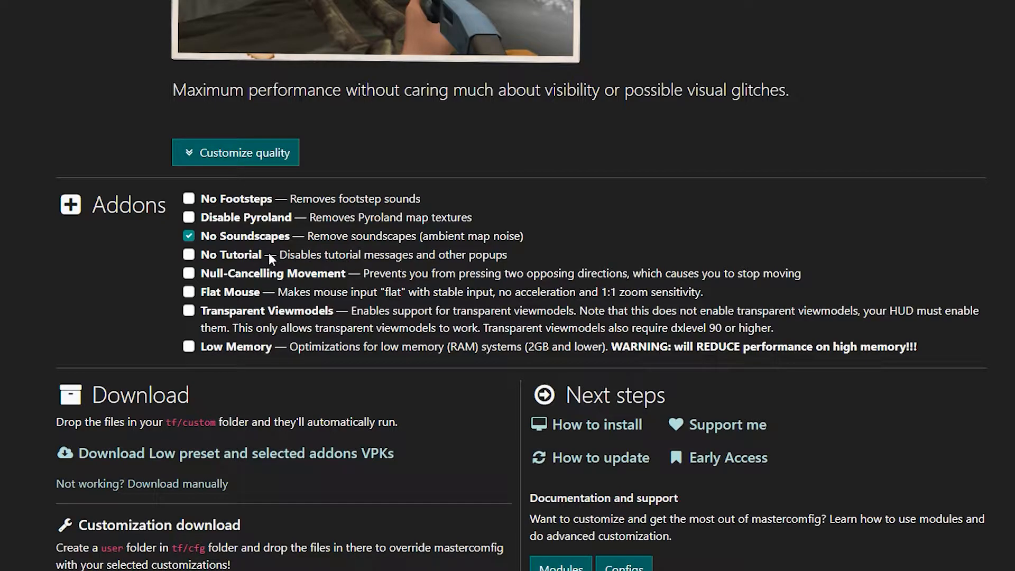
{"action": "mouse_move", "coordinate": [426, 277]}
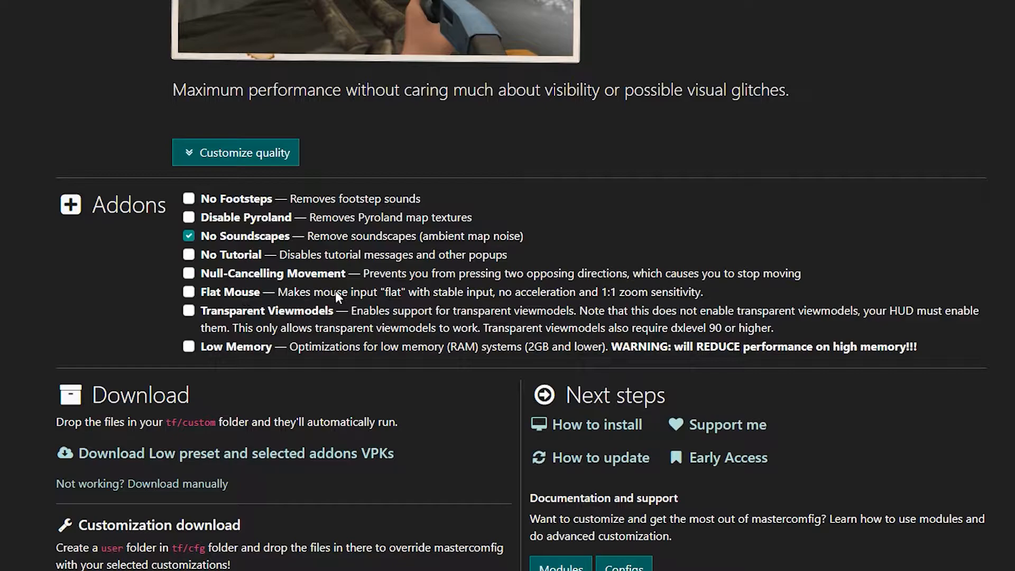
{"action": "mouse_move", "coordinate": [511, 301]}
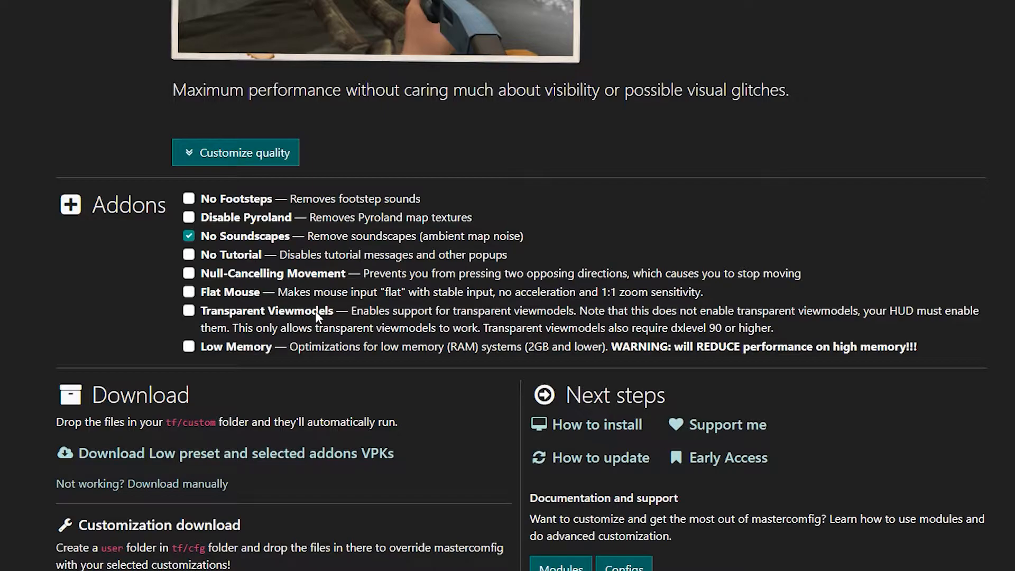
{"action": "mouse_move", "coordinate": [576, 317]}
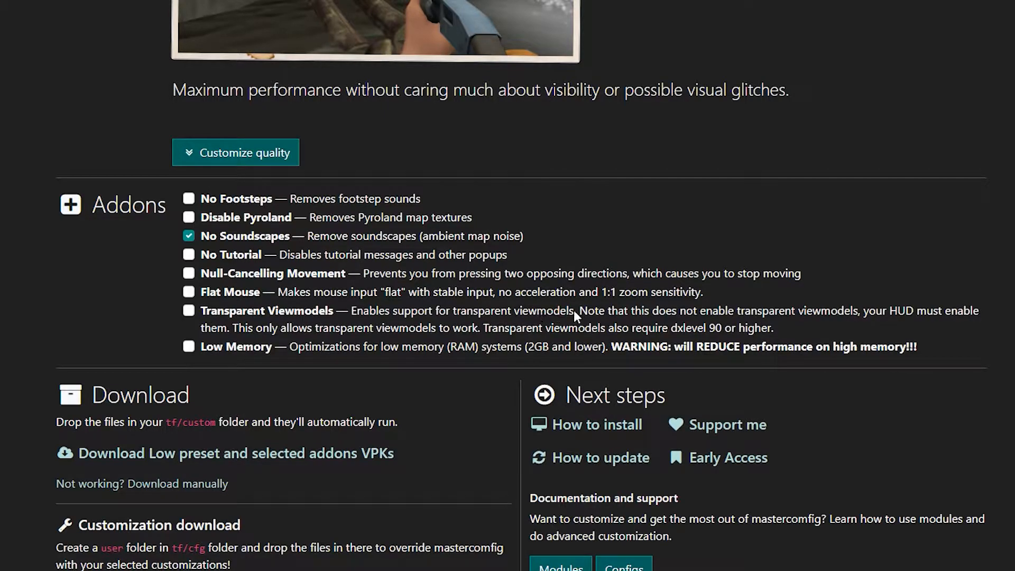
{"action": "mouse_move", "coordinate": [786, 324]}
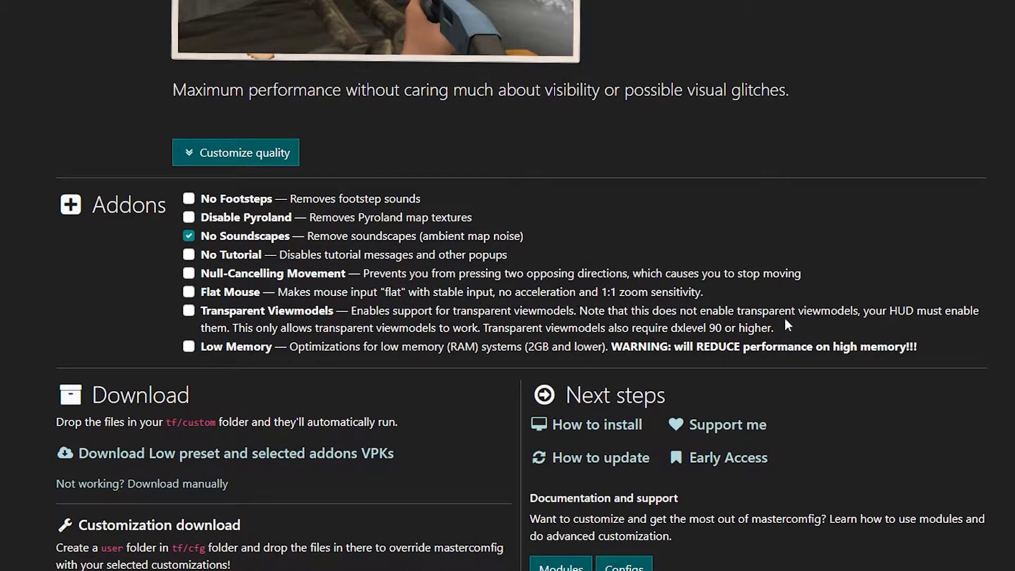
{"action": "mouse_move", "coordinate": [839, 330]}
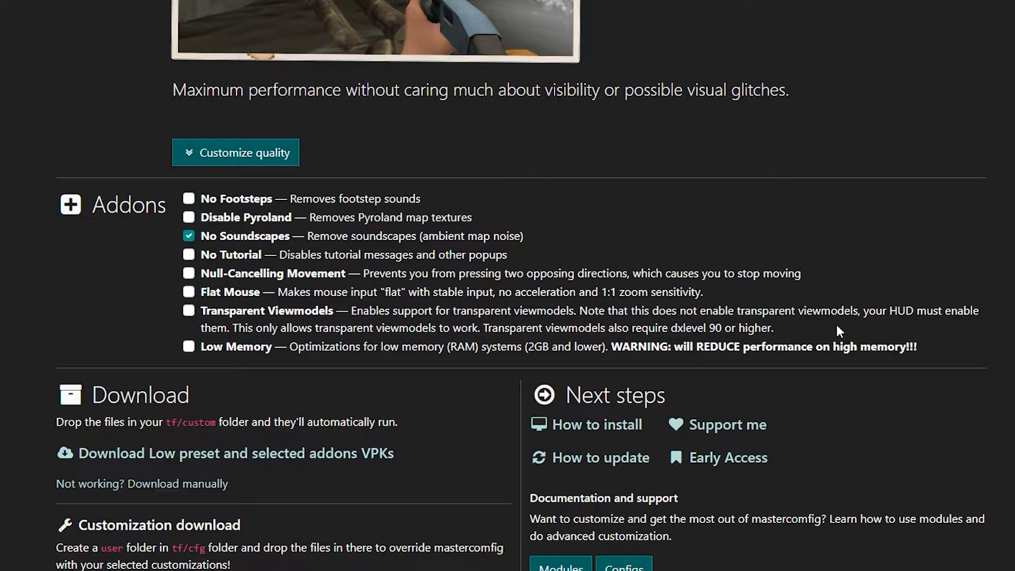
{"action": "mouse_move", "coordinate": [380, 365]}
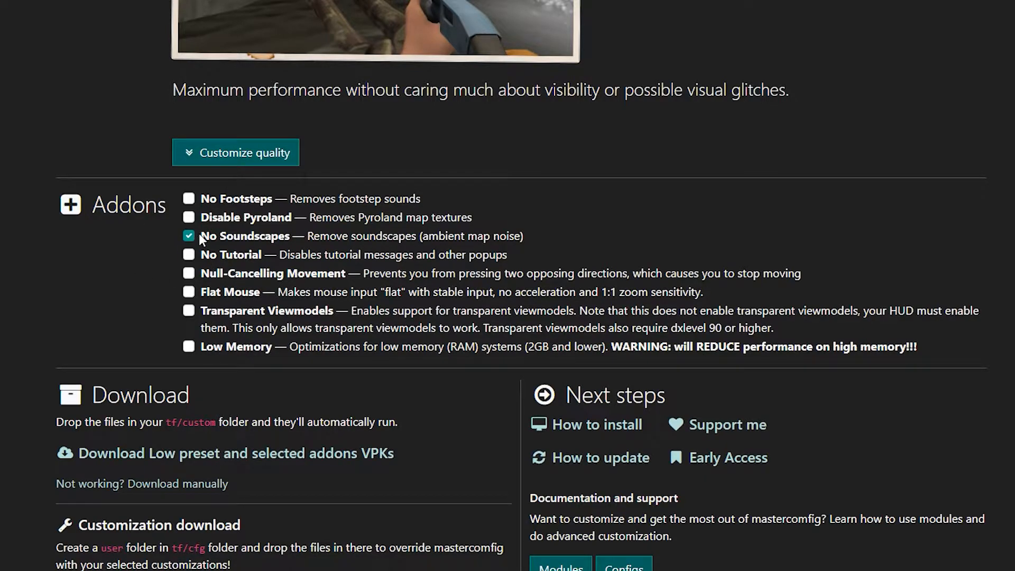
{"action": "mouse_move", "coordinate": [274, 292]}
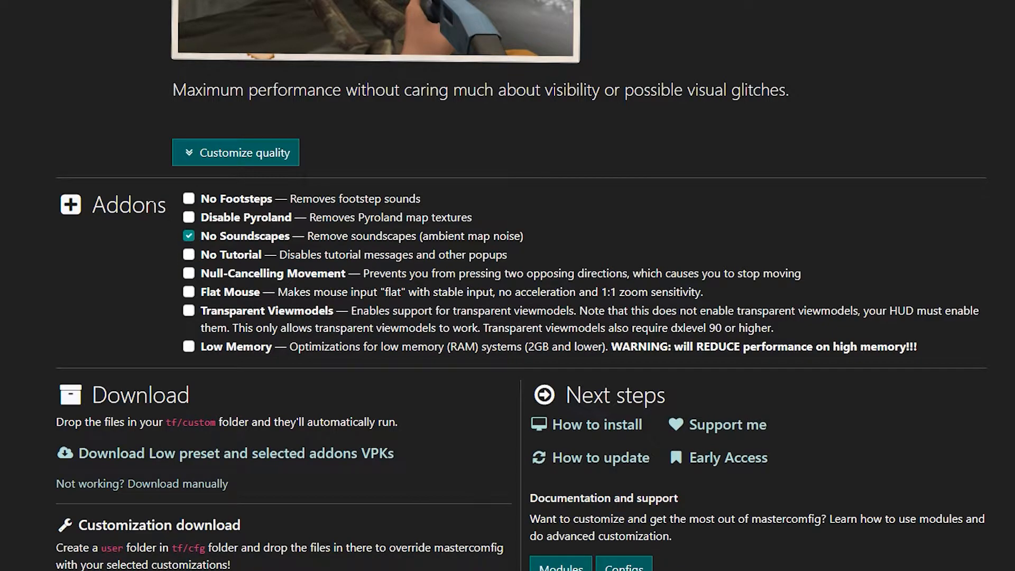
{"action": "scroll", "scroll_direction": "down", "scroll_amount": 3}
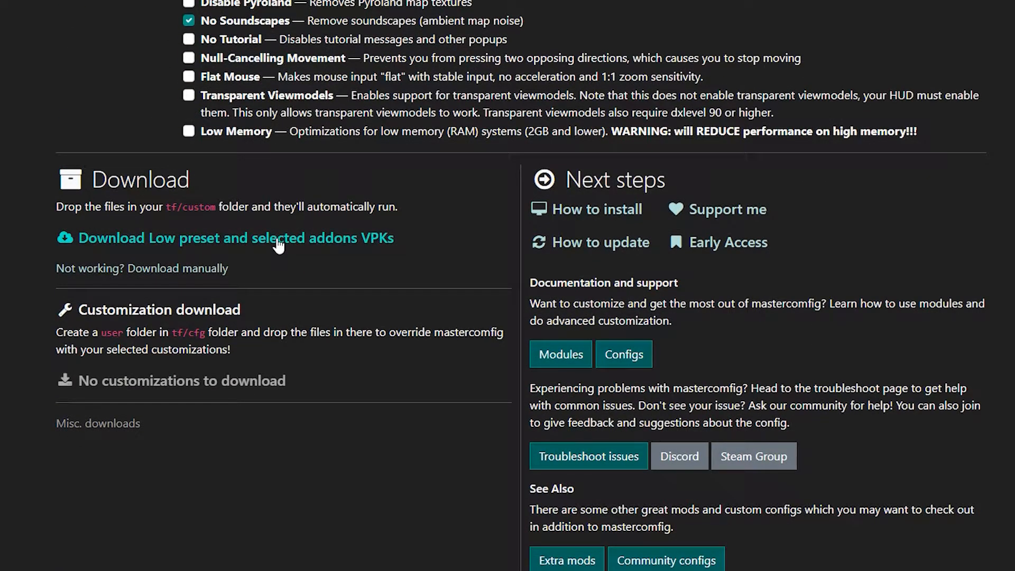
{"action": "left_click", "coordinate": [235, 237]}
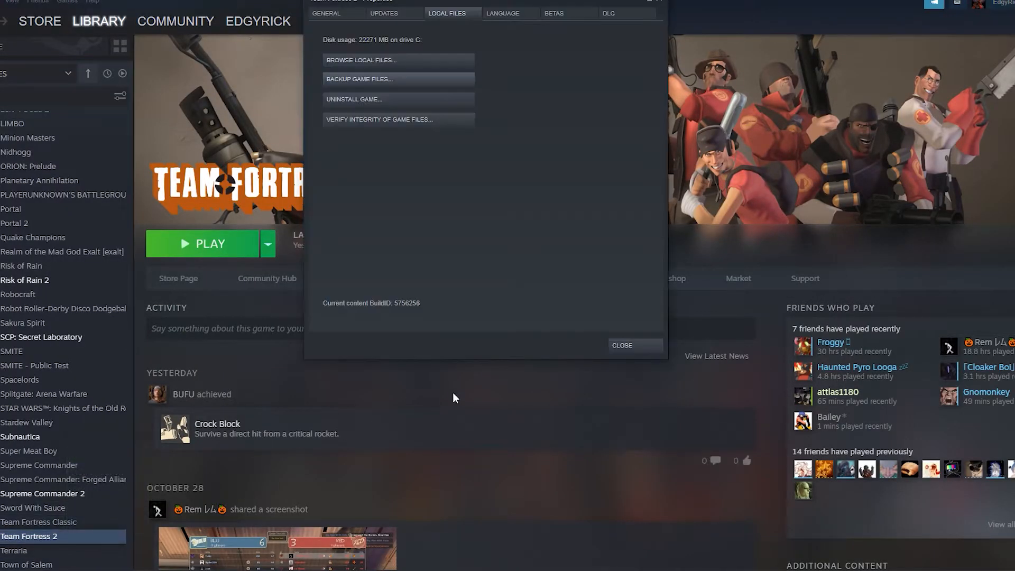
Browse TF2's local files to tf/custom and place the low preset and addon VPKs there.
{"action": "left_click", "coordinate": [325, 13]}
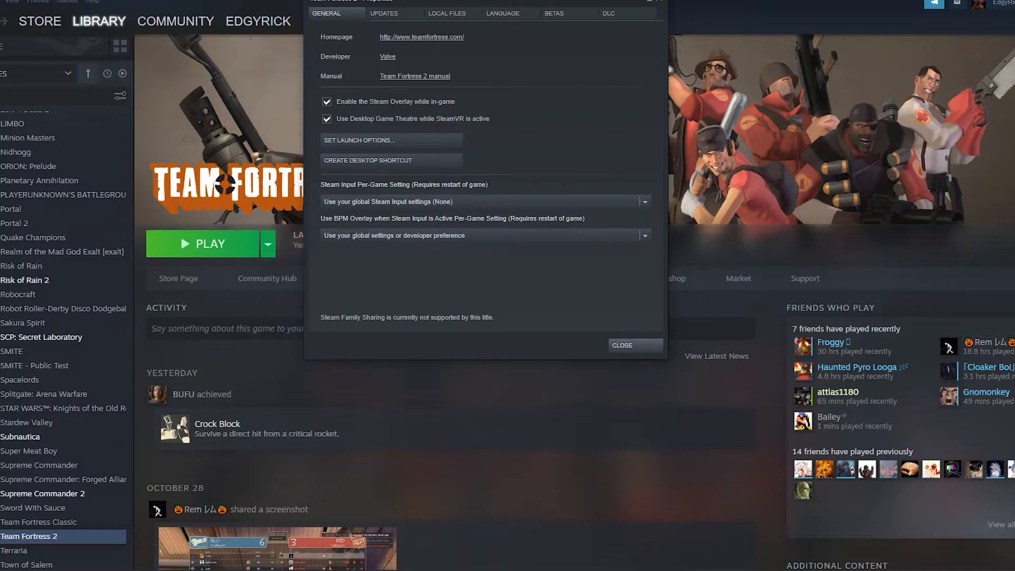
{"action": "left_click", "coordinate": [446, 12]}
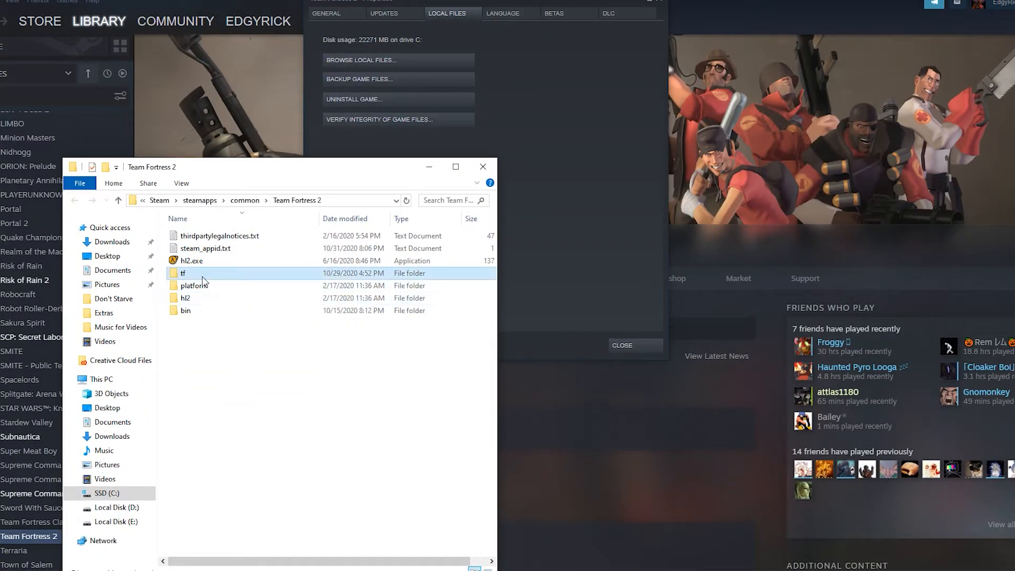
{"action": "double_click", "coordinate": [184, 272]}
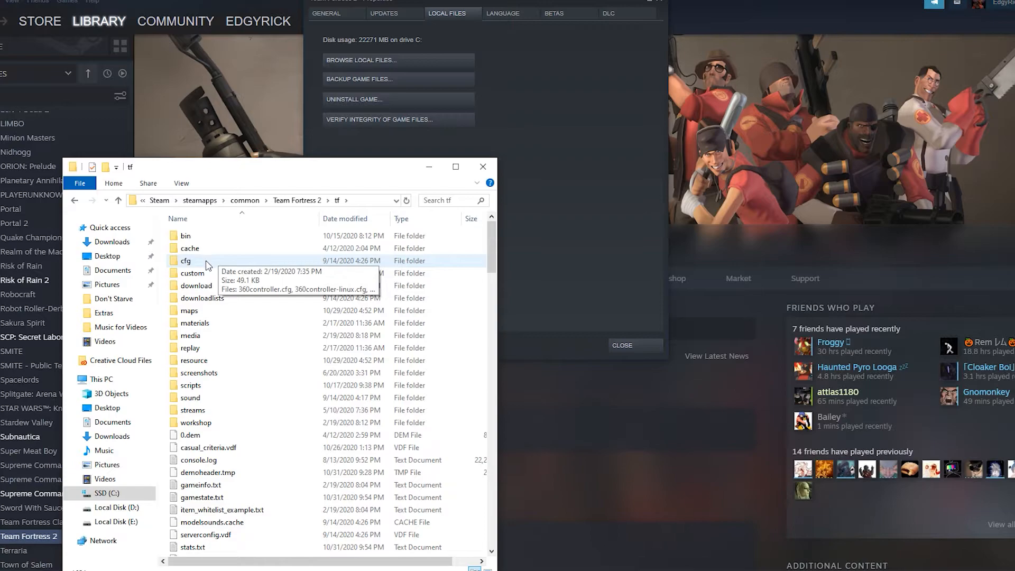
{"action": "double_click", "coordinate": [191, 272]}
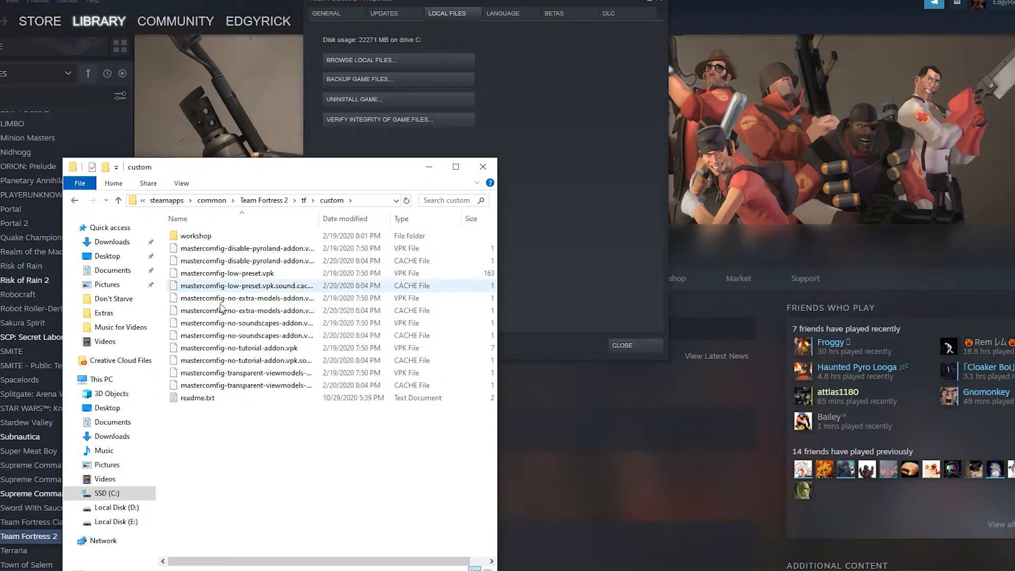
{"action": "left_click", "coordinate": [245, 273]}
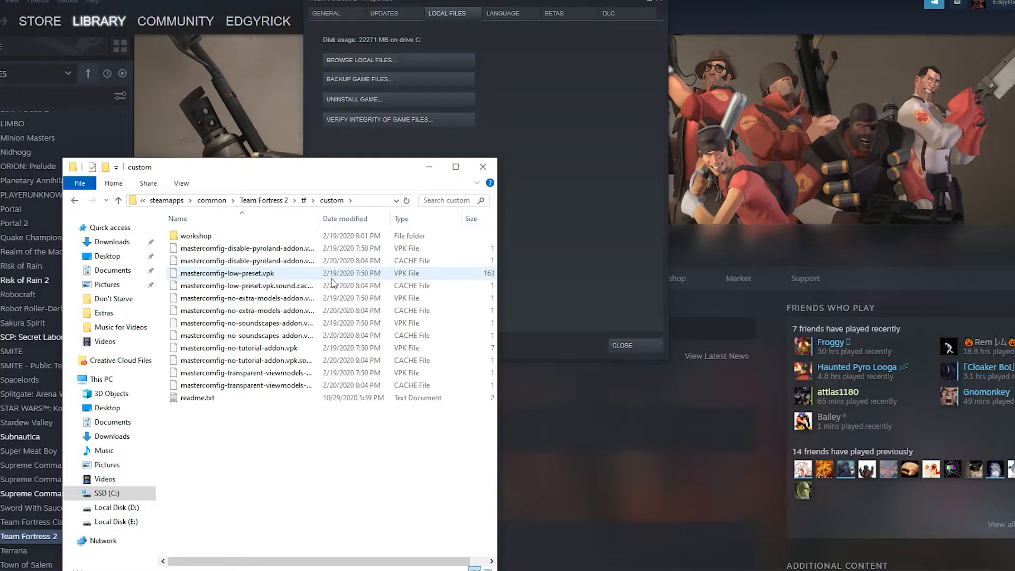
{"action": "left_click", "coordinate": [245, 260]}
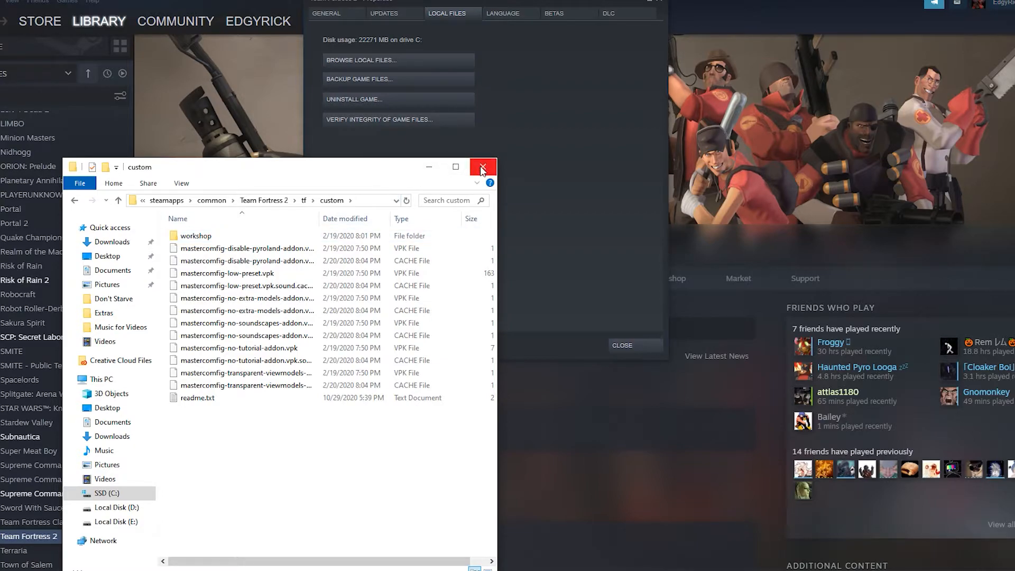
{"action": "mouse_move", "coordinate": [455, 167]}
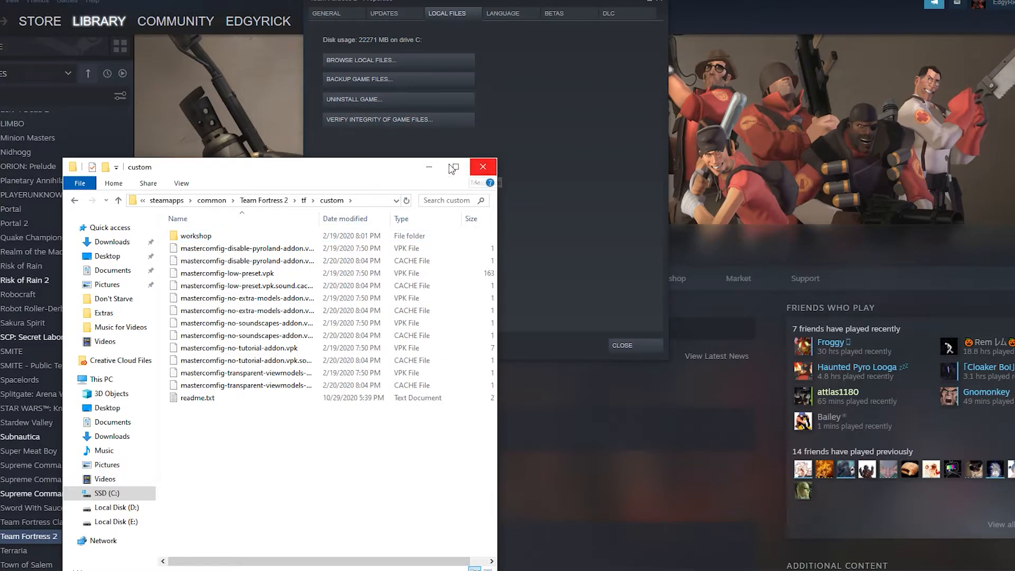
Edit TF2's launch options to -novid -noipx -threads 32 -nojoy +clientport 27004.
{"action": "left_click", "coordinate": [326, 12]}
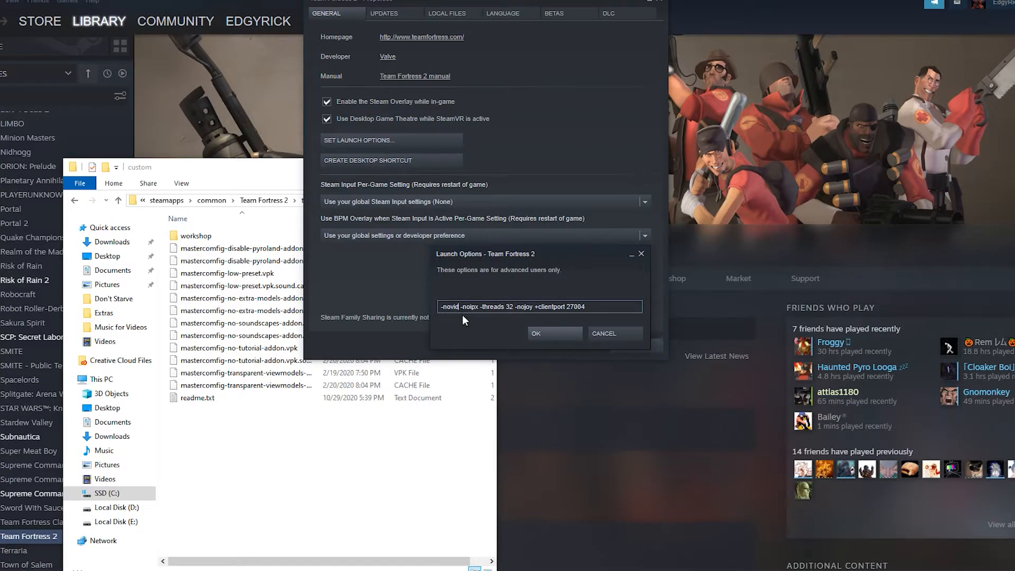
{"action": "mouse_move", "coordinate": [475, 280]}
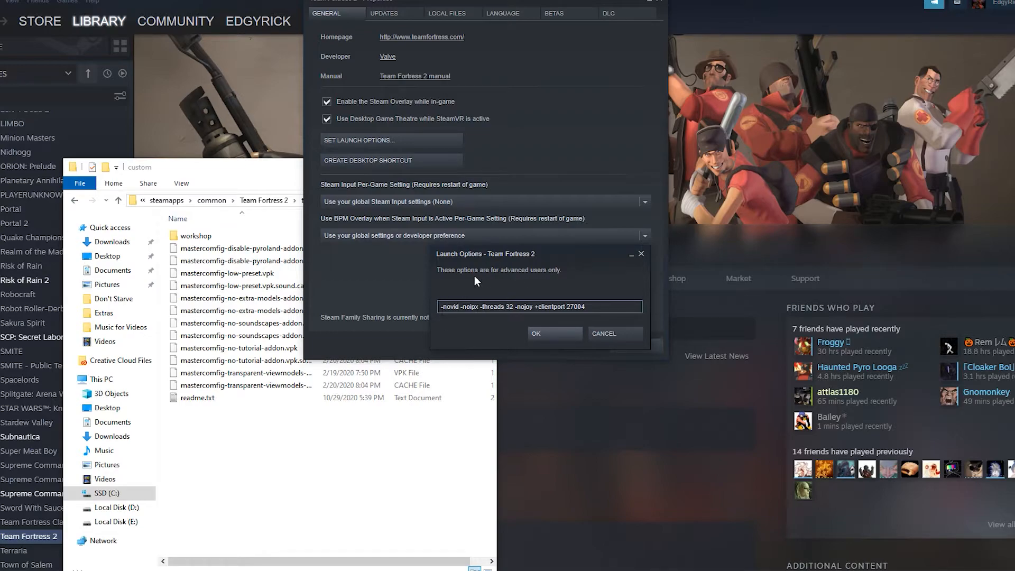
{"action": "left_click", "coordinate": [463, 306]}
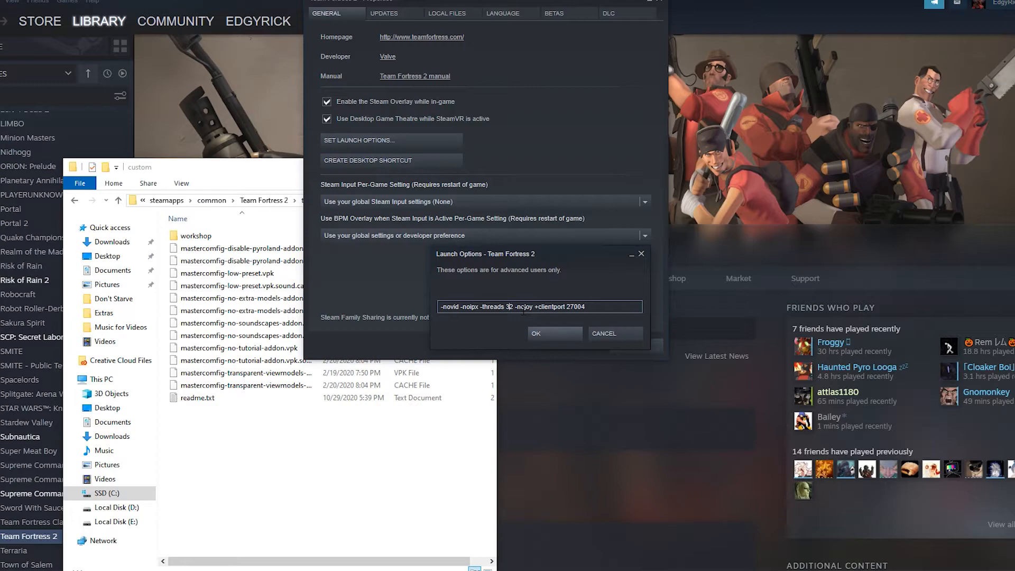
{"action": "type", "text": "dxd"}
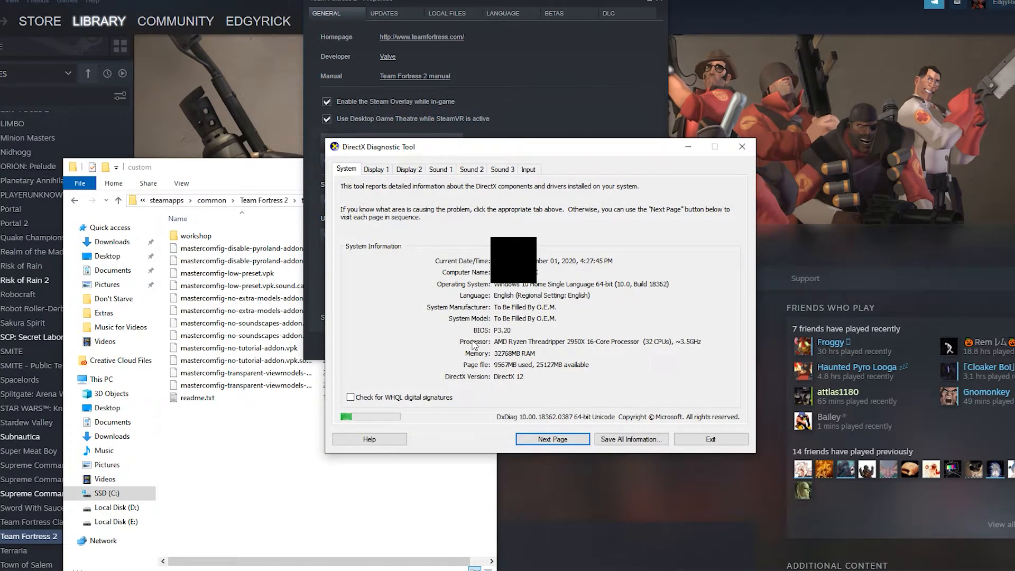
{"action": "mouse_move", "coordinate": [653, 351]}
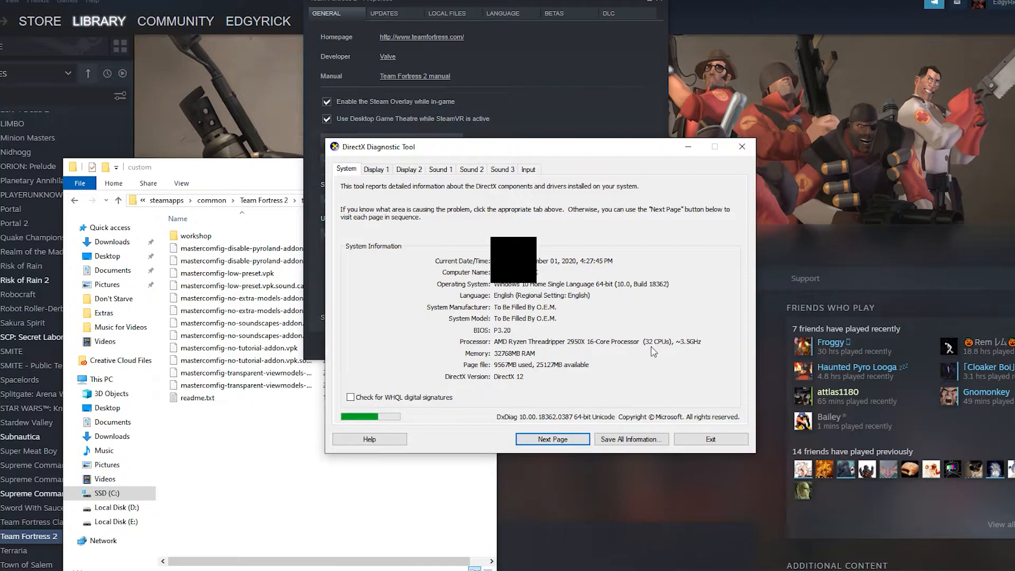
{"action": "mouse_move", "coordinate": [656, 345]}
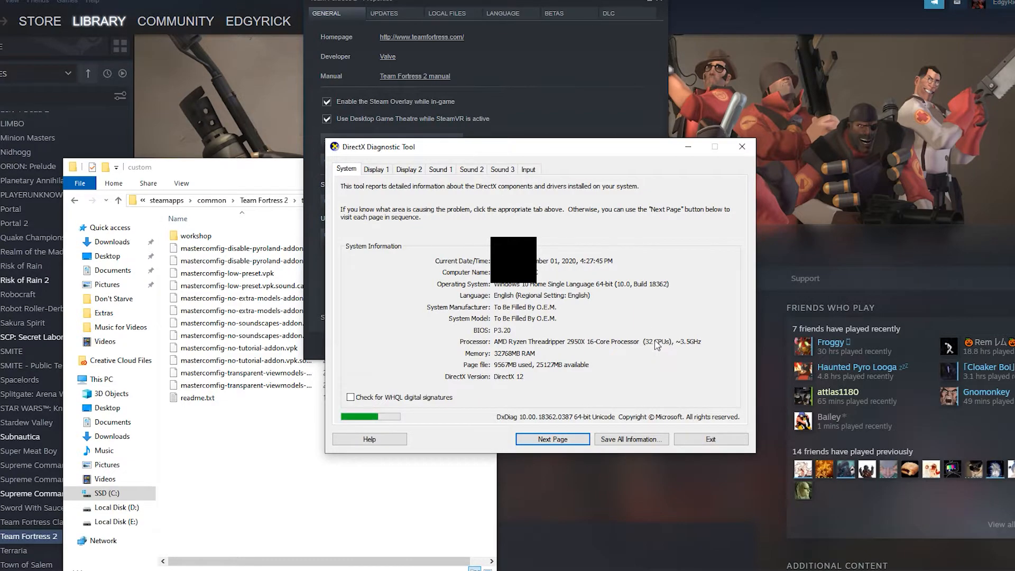
{"action": "mouse_move", "coordinate": [634, 341]}
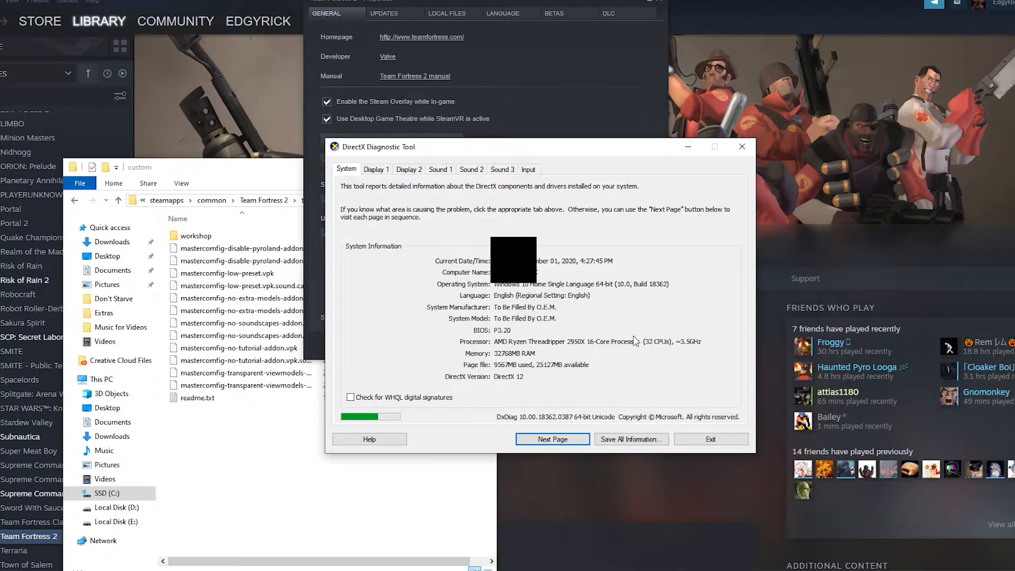
{"action": "left_click", "coordinate": [741, 146]}
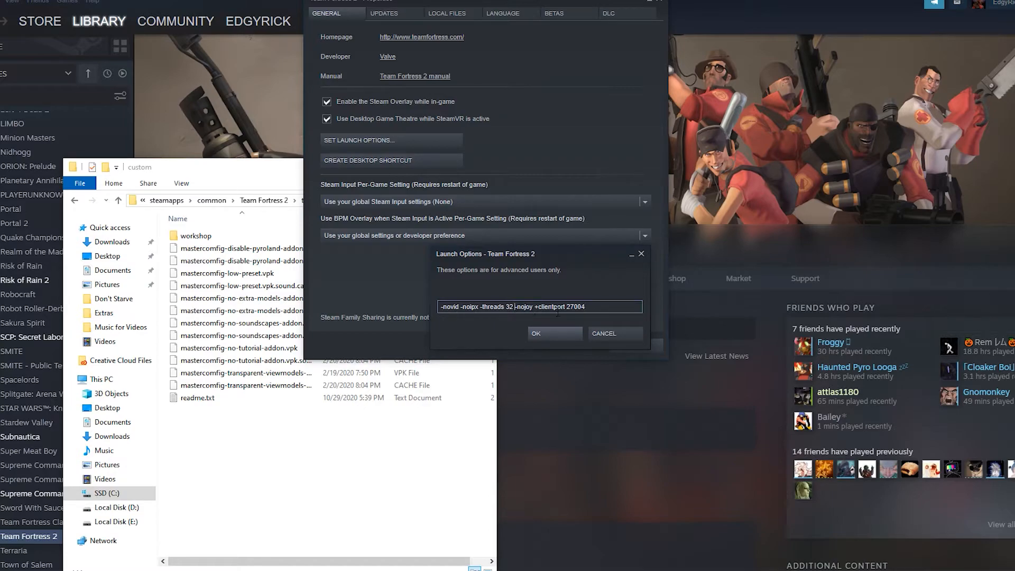
{"action": "mouse_move", "coordinate": [649, 295]}
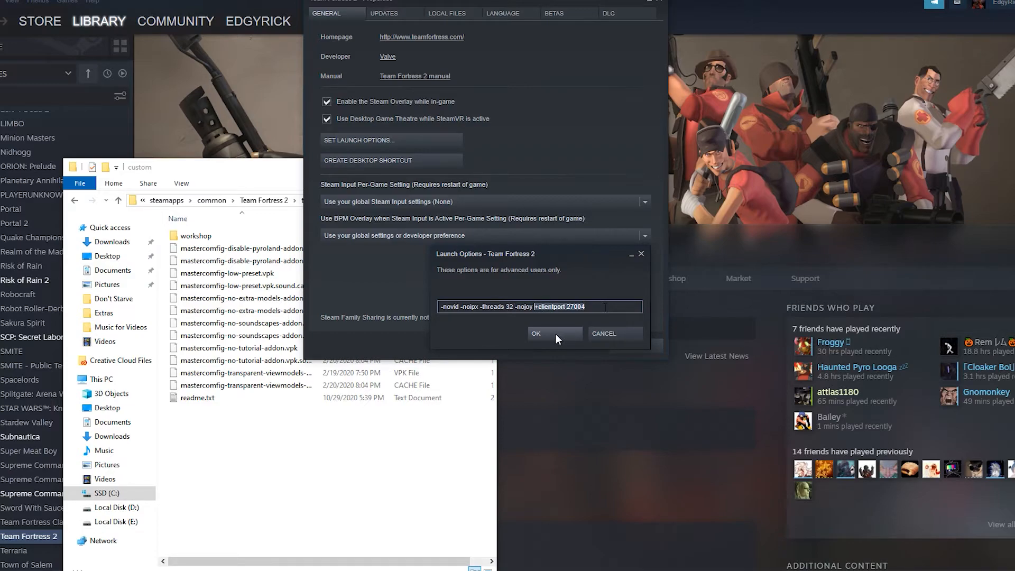
Confirm the TF2 launch options with OK.
{"action": "left_click", "coordinate": [534, 333]}
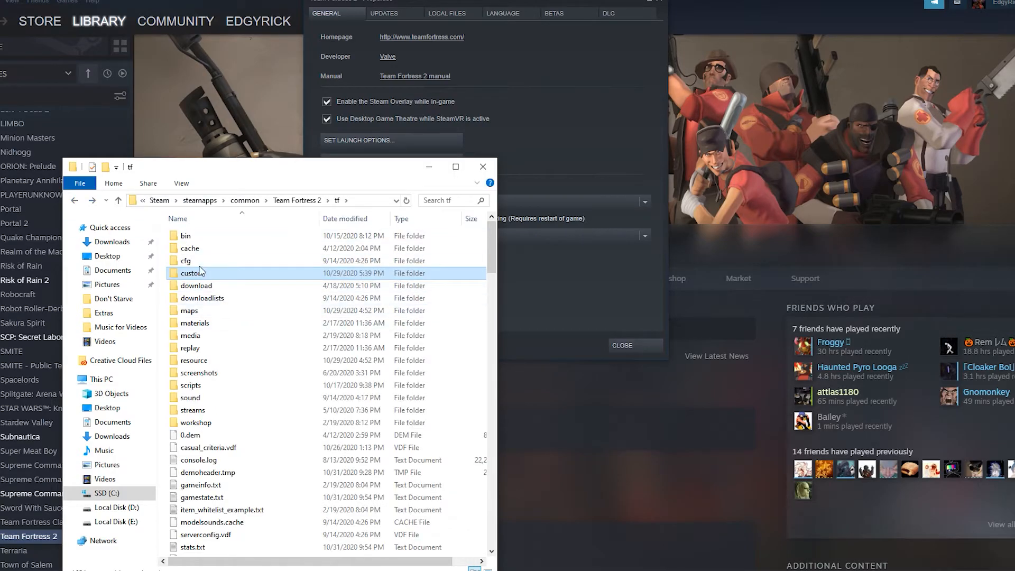
In tf\cfg, rename the Autoexec text file to Autoexec.cfg and open it in Notepad++.
{"action": "double_click", "coordinate": [193, 259]}
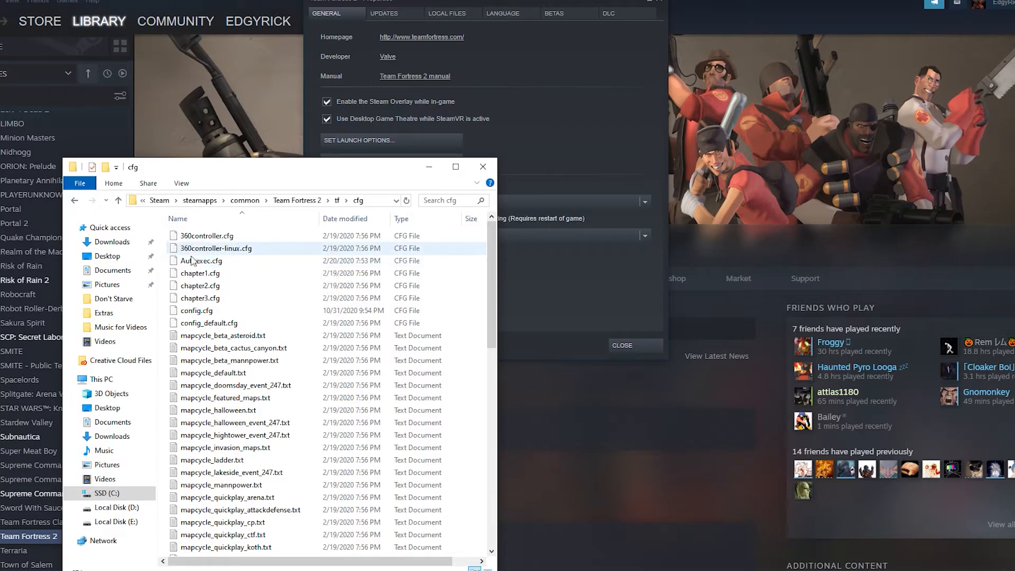
{"action": "mouse_move", "coordinate": [200, 260]}
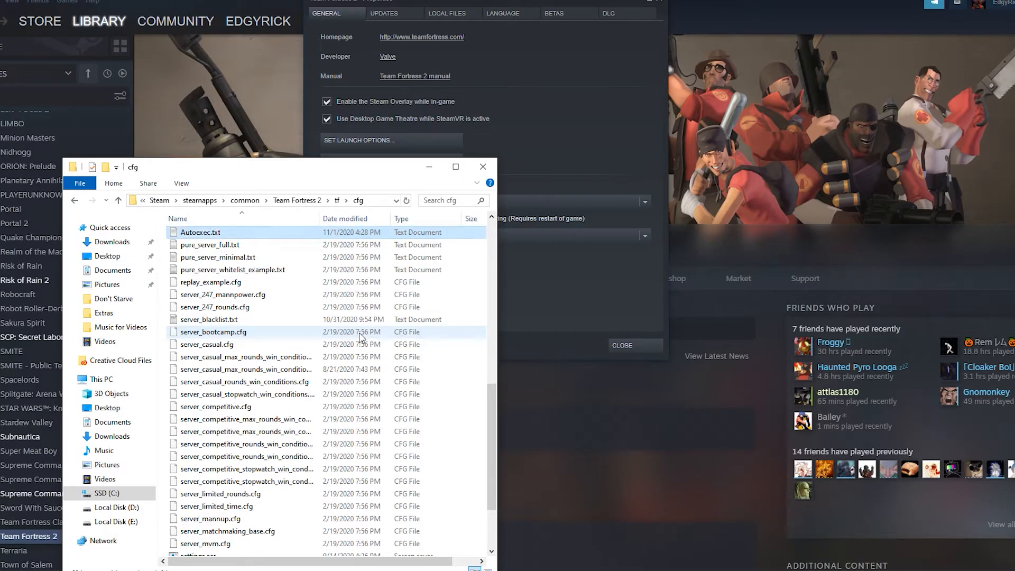
{"action": "right_click", "coordinate": [200, 233]}
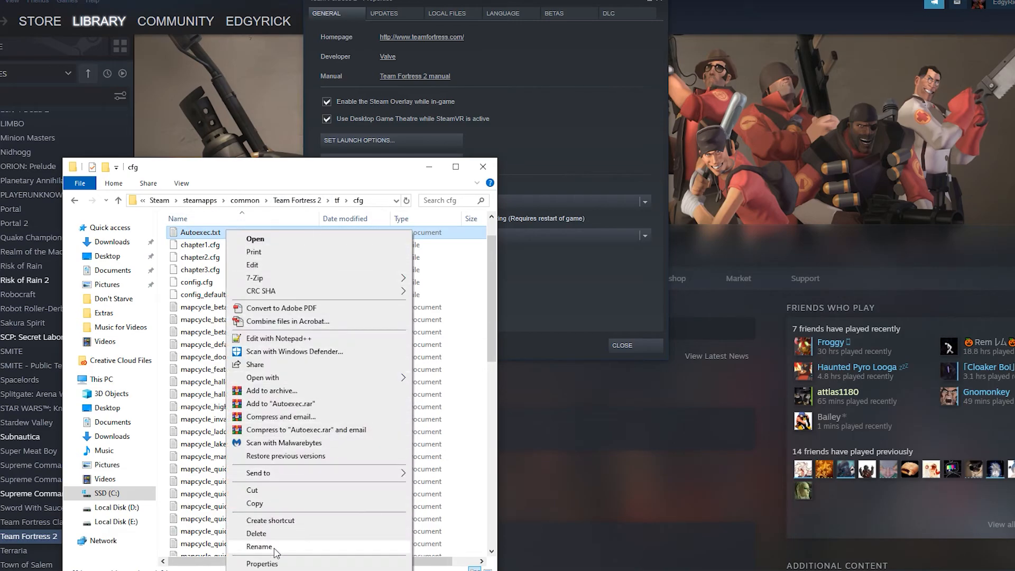
{"action": "left_click", "coordinate": [260, 545]}
{"action": "type", "text": "cfg"}
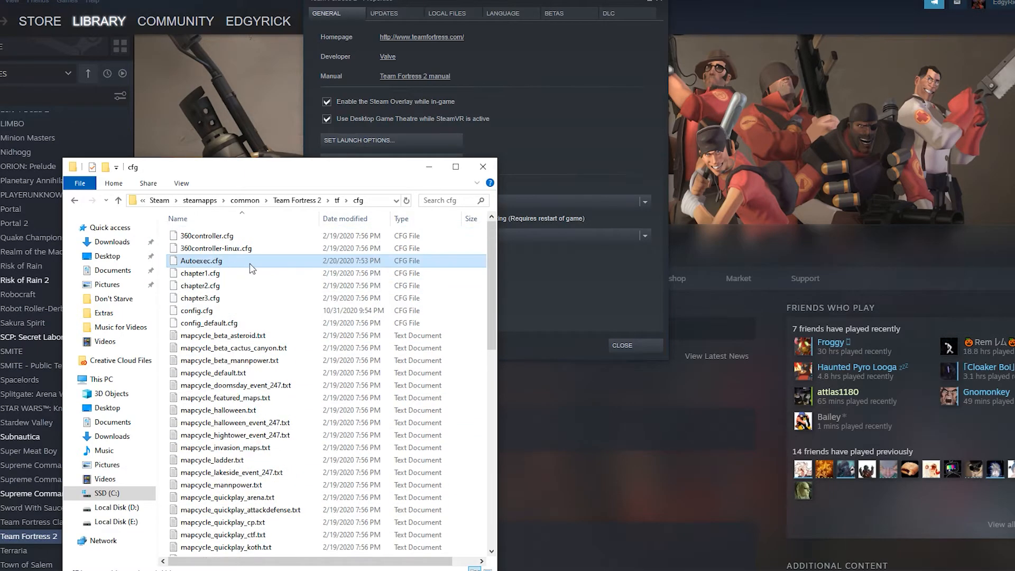
{"action": "right_click", "coordinate": [202, 260]}
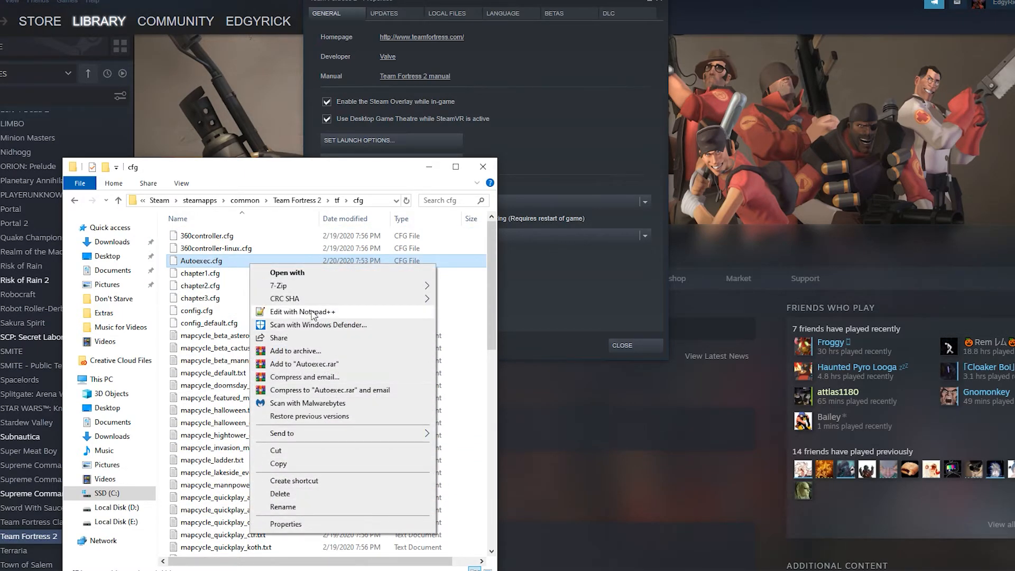
{"action": "left_click", "coordinate": [302, 311]}
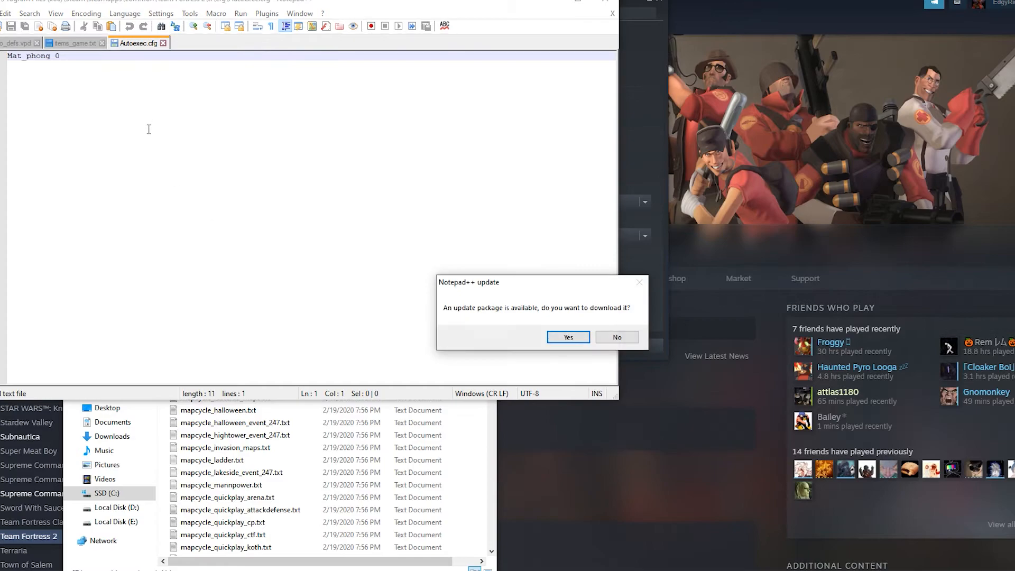
Decline the Notepad++ update prompt and edit Autoexec.cfg to contain Mat_phong 0.
{"action": "left_click", "coordinate": [615, 337]}
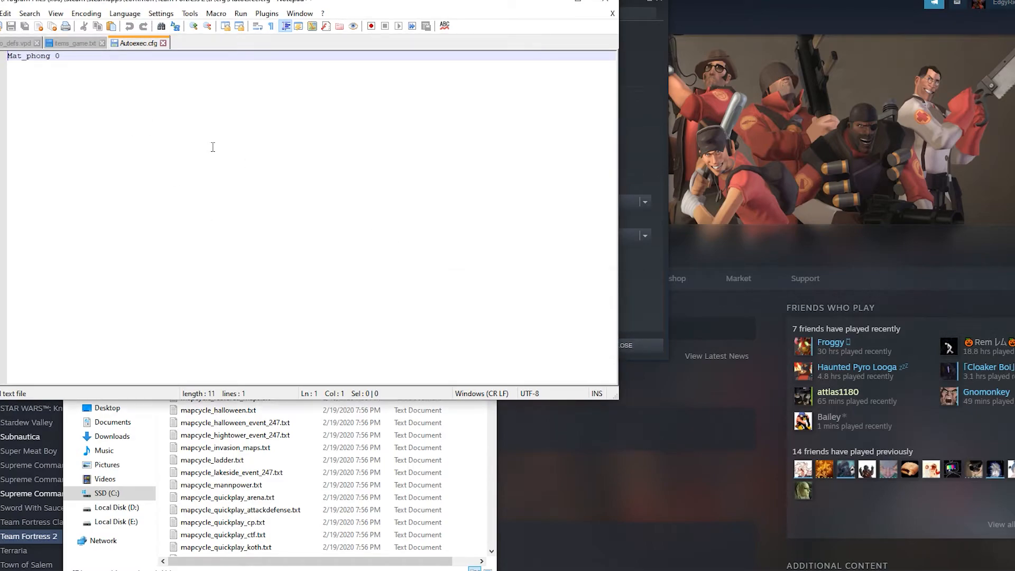
{"action": "left_click", "coordinate": [59, 56]}
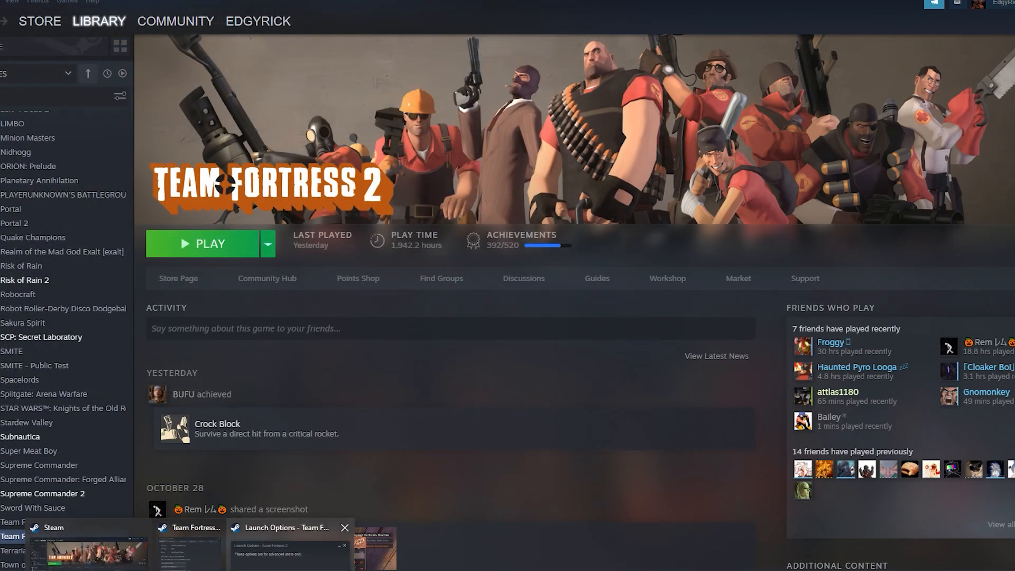
{"action": "left_click", "coordinate": [345, 527]}
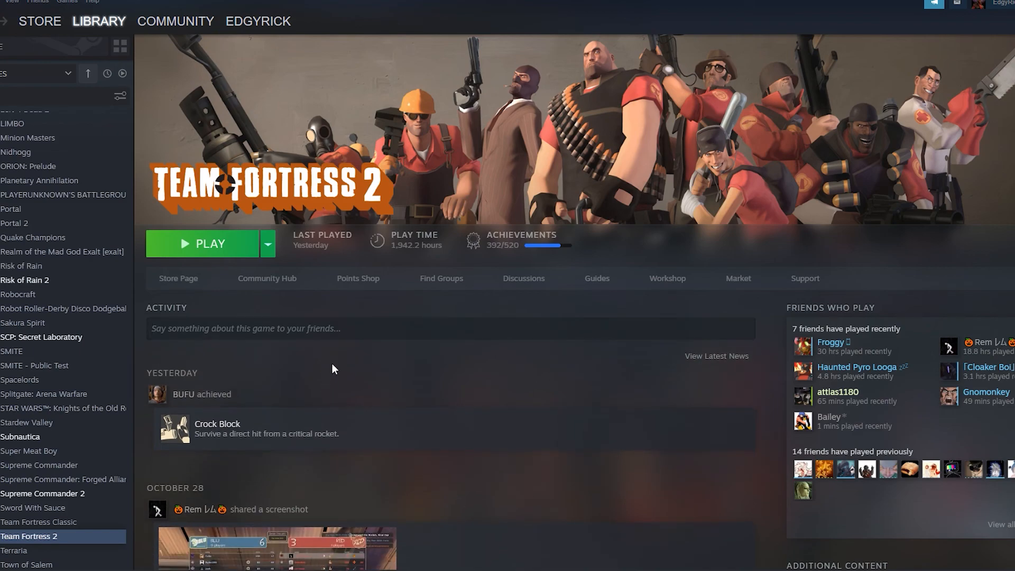
{"action": "mouse_move", "coordinate": [395, 191]}
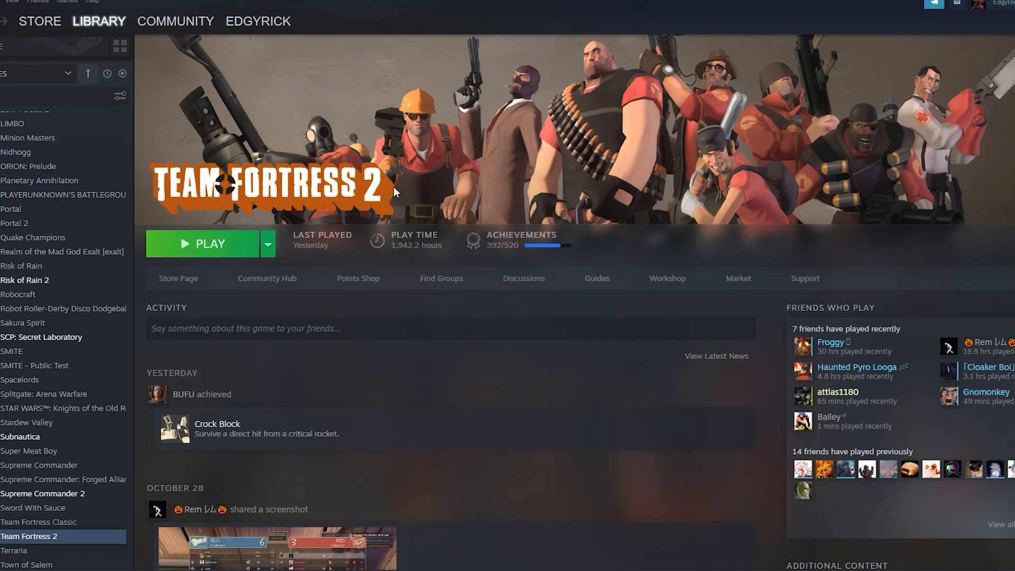